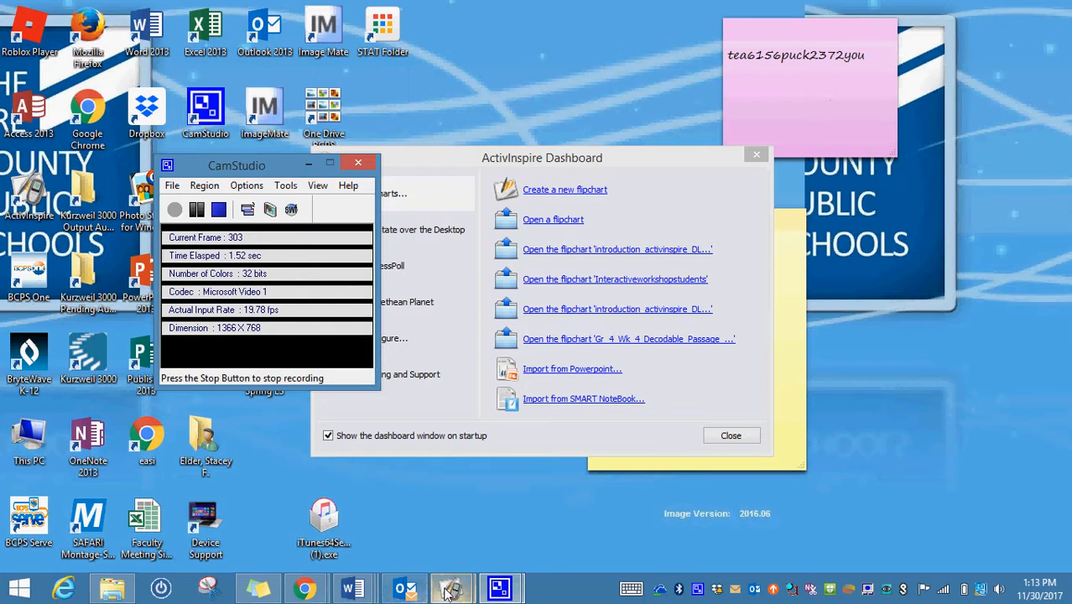
{"action": "mouse_move", "coordinate": [451, 588]}
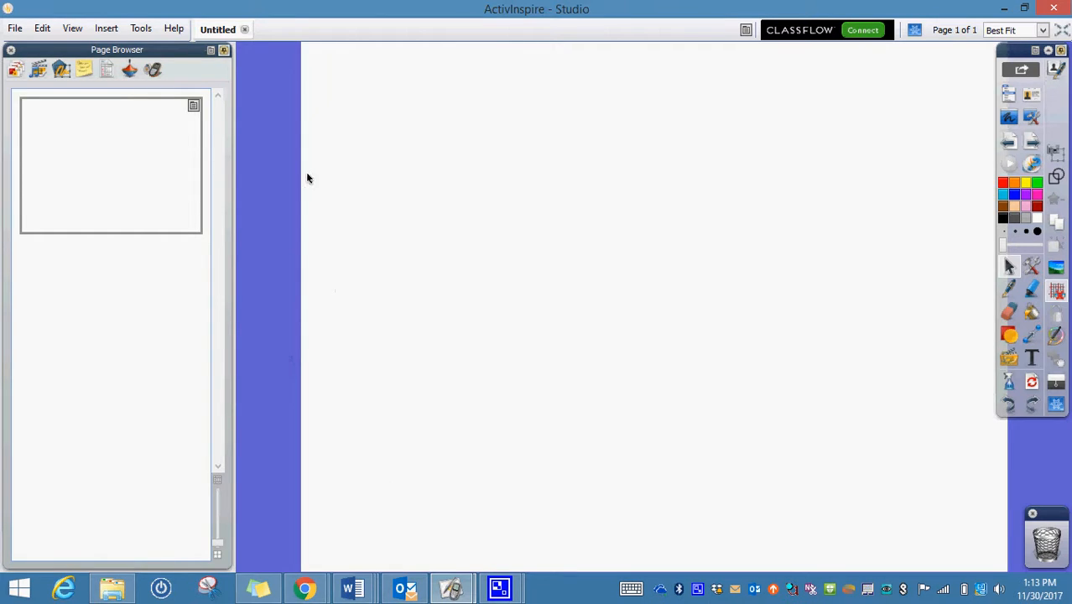
{"action": "mouse_move", "coordinate": [140, 28]}
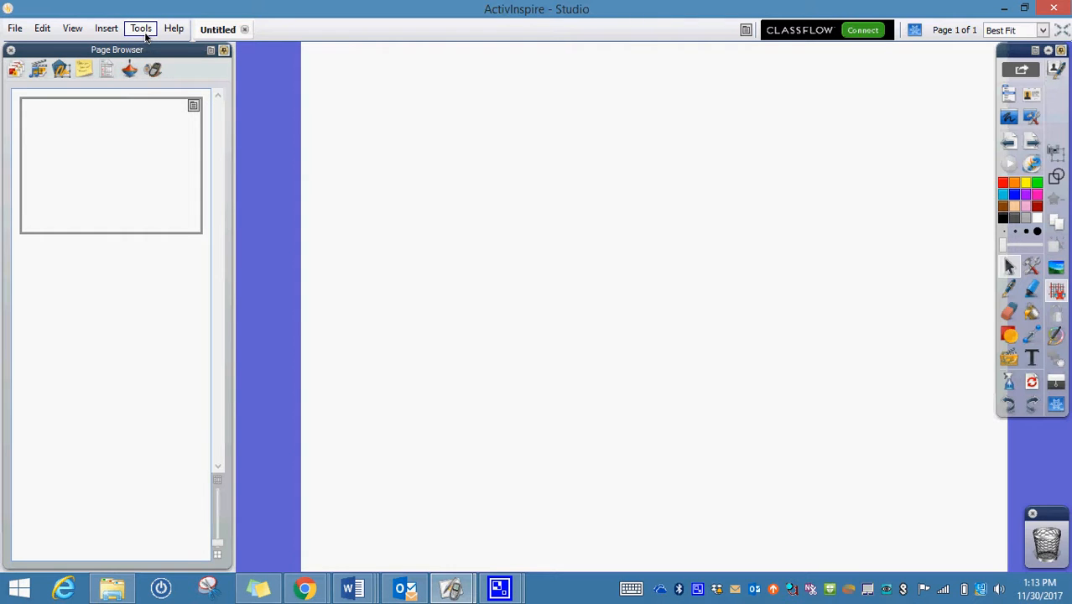
Launch the Tickertape tool from the Tools menu's More Tools list.
{"action": "left_click", "coordinate": [141, 28]}
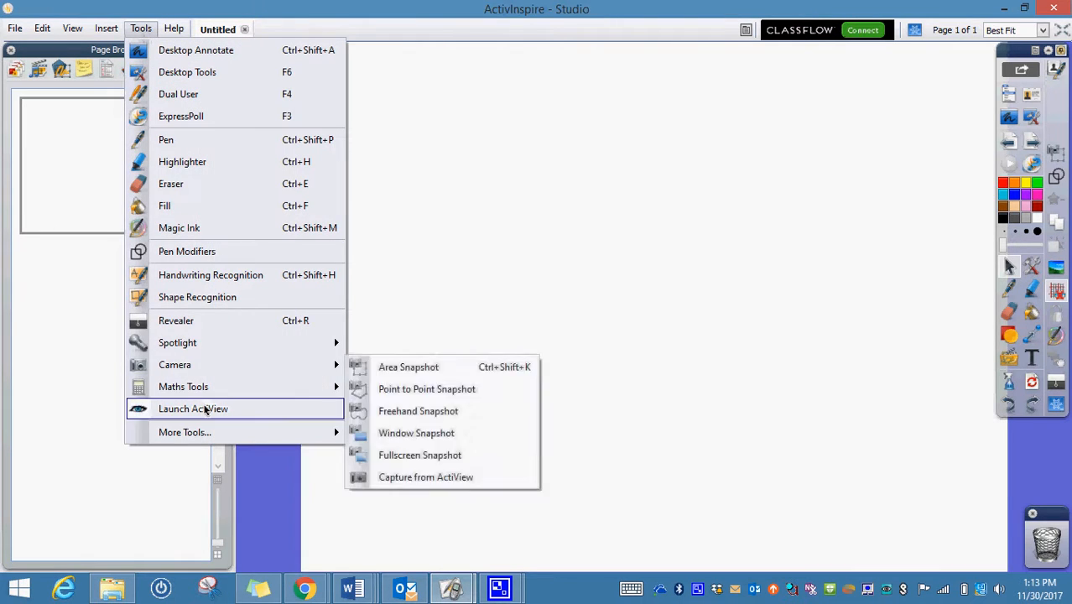
{"action": "mouse_move", "coordinate": [185, 432]}
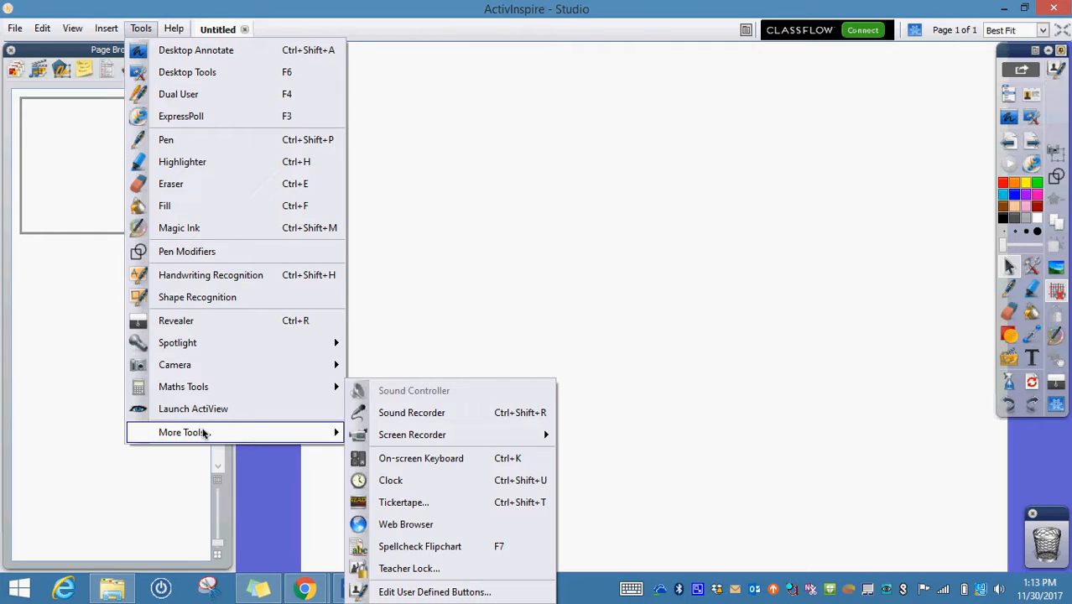
{"action": "mouse_move", "coordinate": [403, 501]}
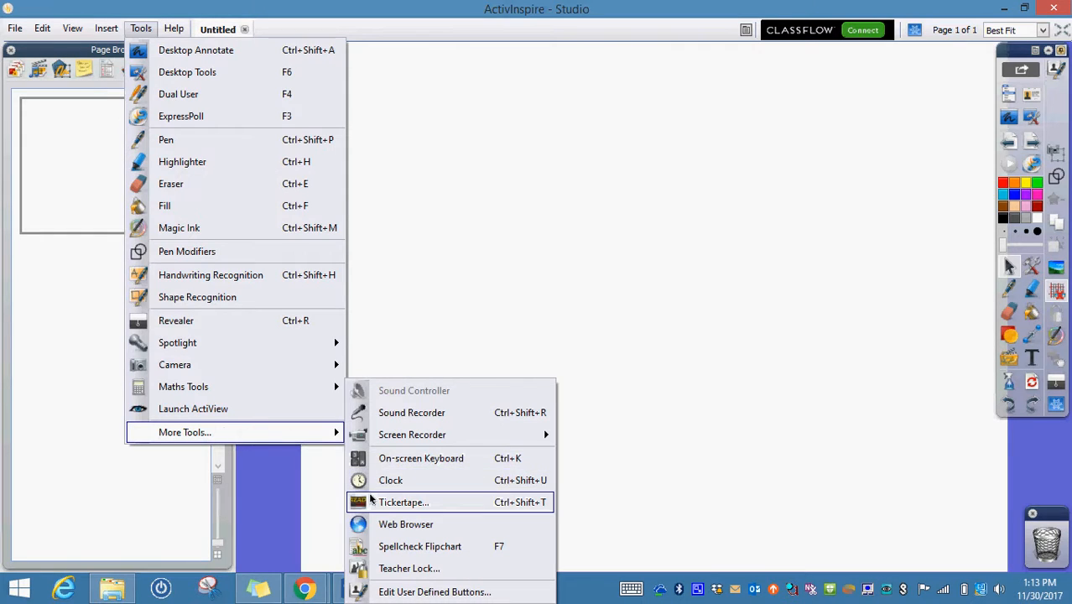
{"action": "mouse_move", "coordinate": [388, 511]}
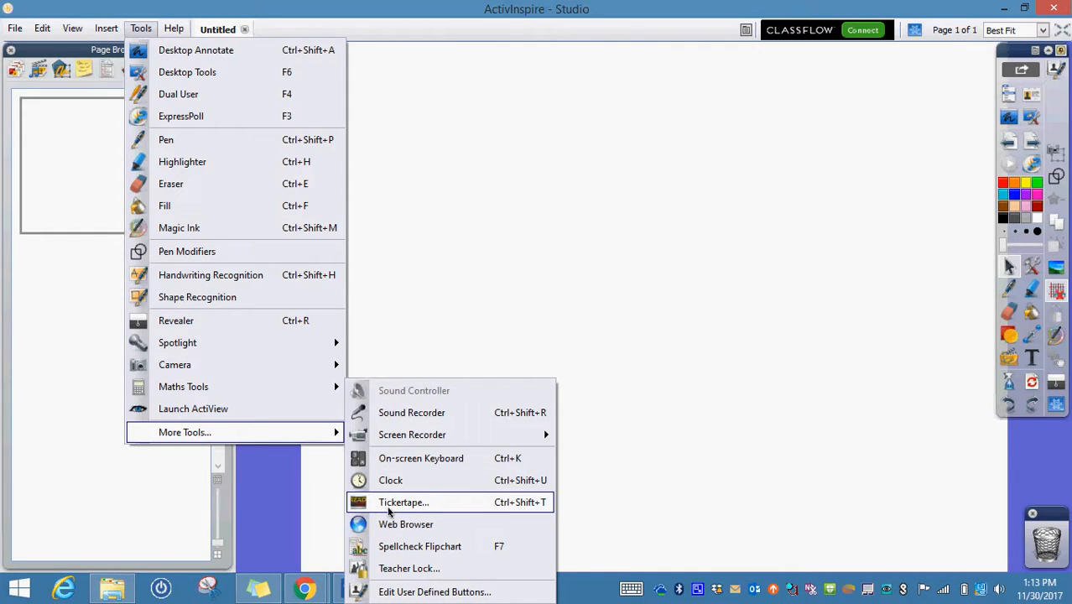
{"action": "left_click", "coordinate": [403, 502]}
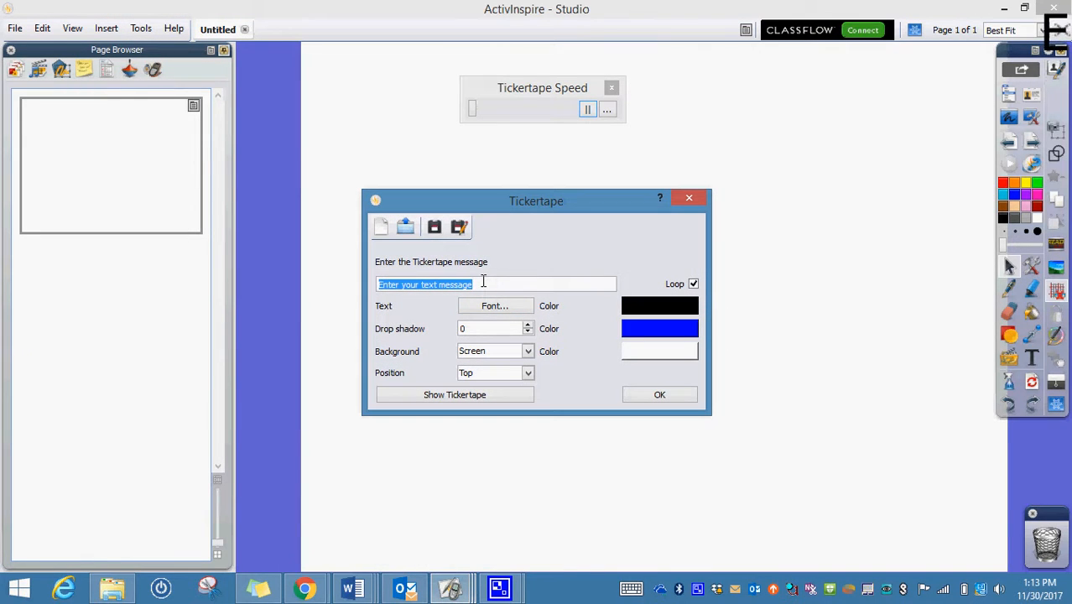
Replace the placeholder message with the sight words 'see the is and'.
{"action": "type", "text": "s"}
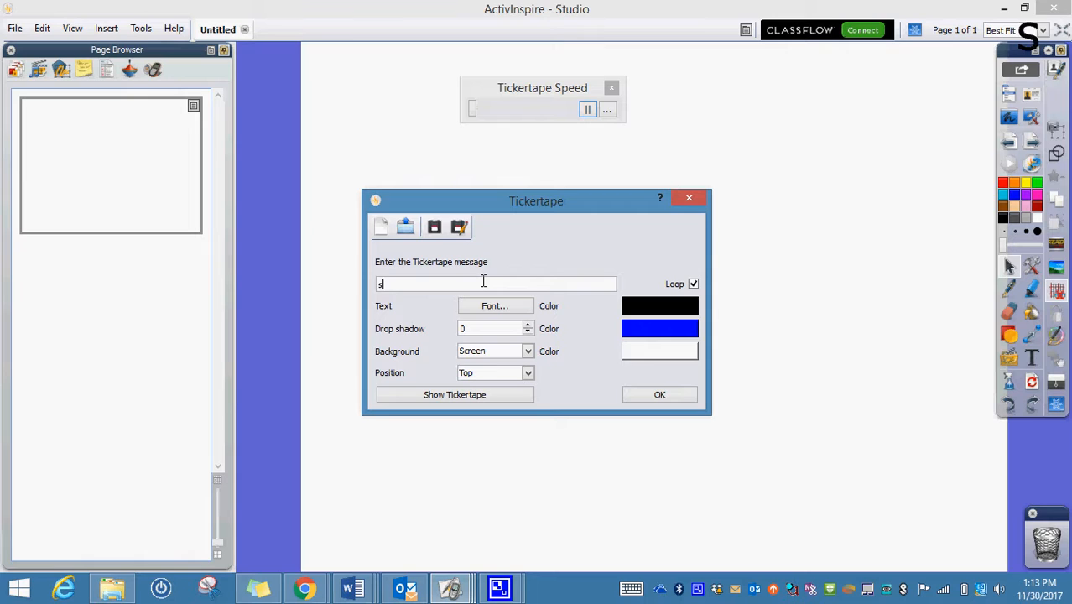
{"action": "type", "text": "ee"}
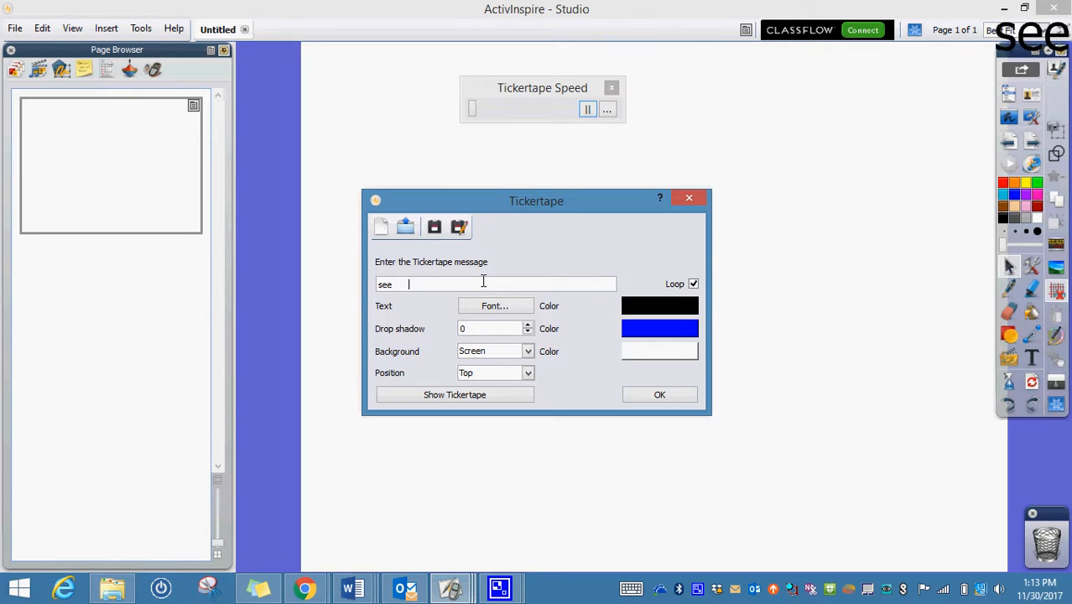
{"action": "type", "text": "the"}
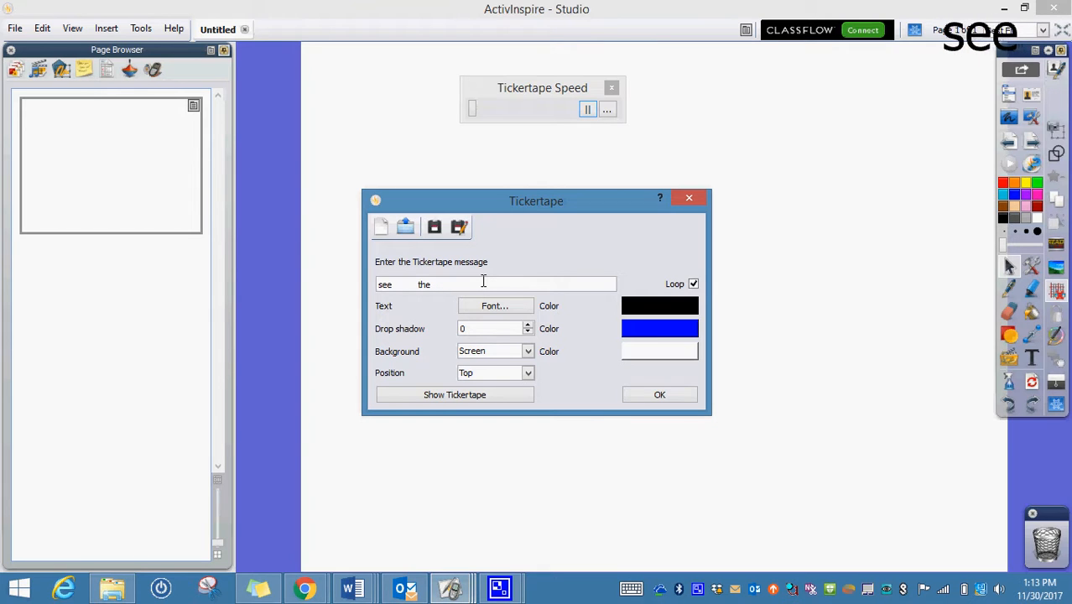
{"action": "type", "text": "is"}
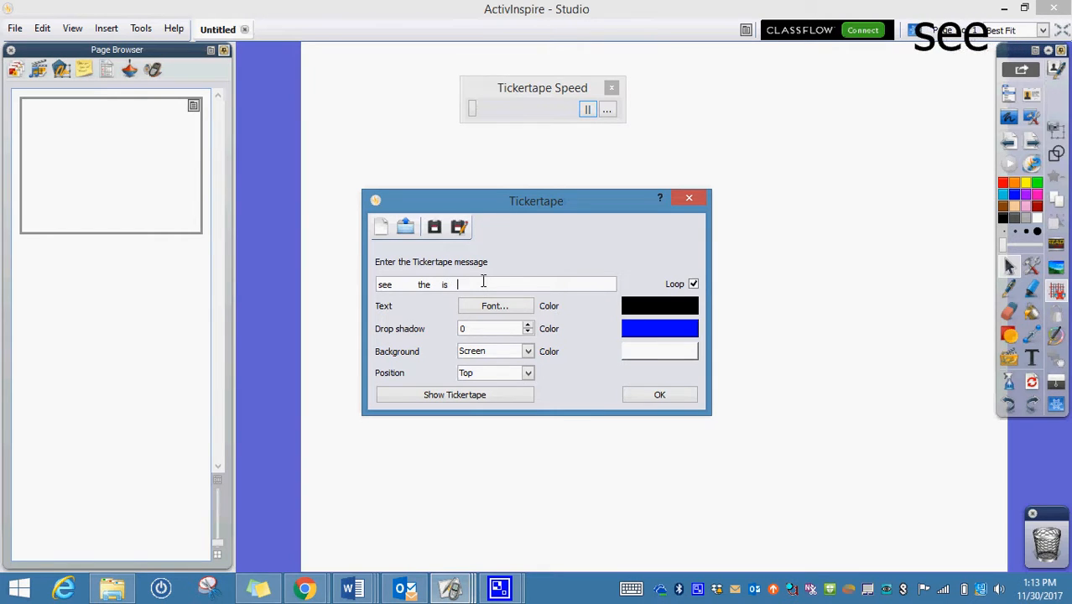
{"action": "type", "text": "and"}
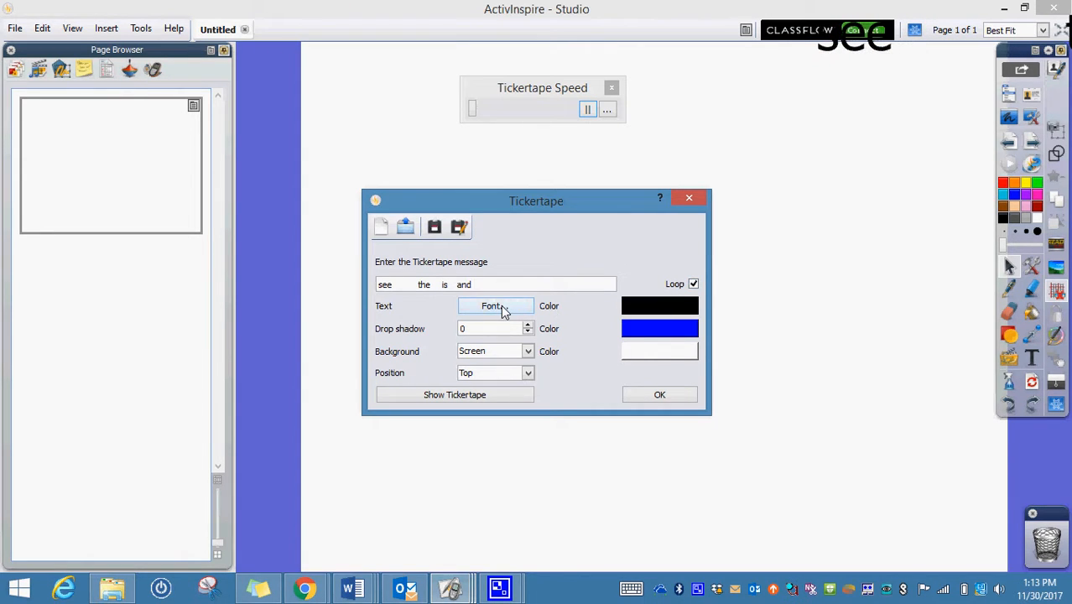
Check the tickertape font, then confirm the dialog to start the words scrolling.
{"action": "left_click", "coordinate": [492, 305]}
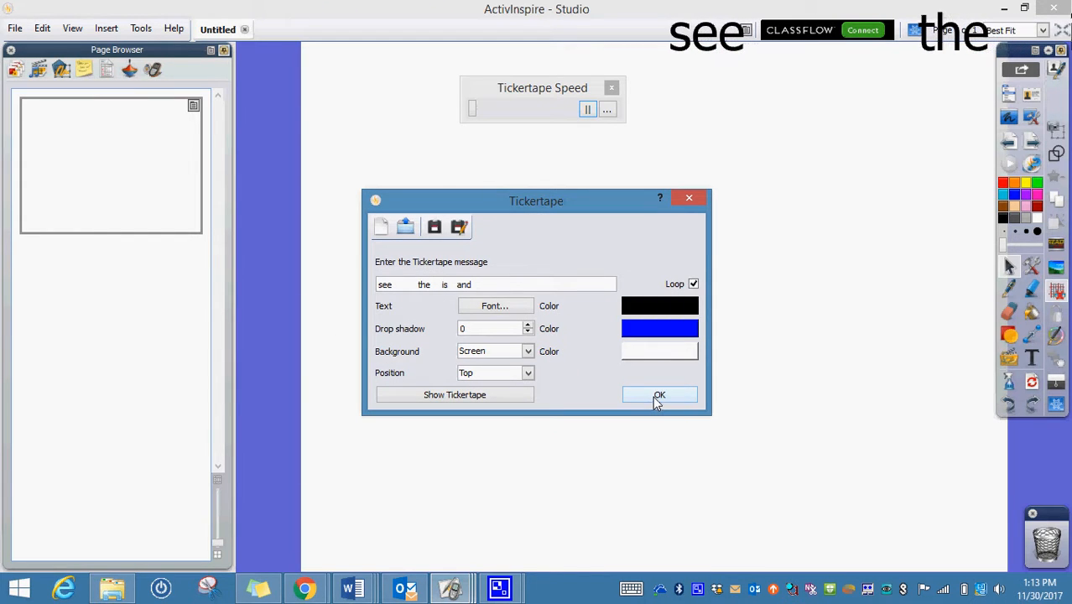
{"action": "left_click", "coordinate": [659, 395]}
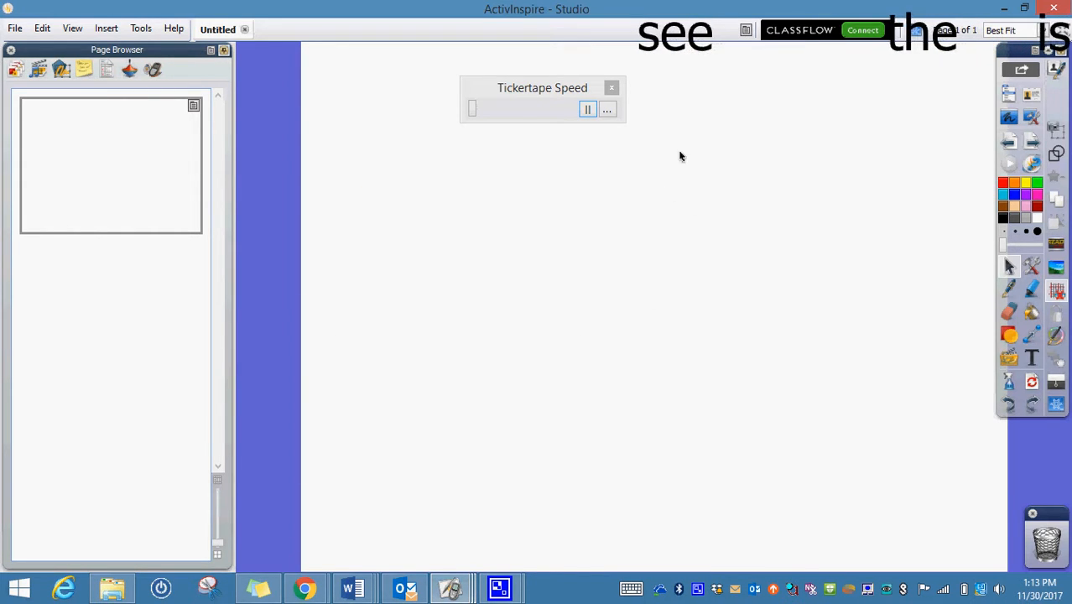